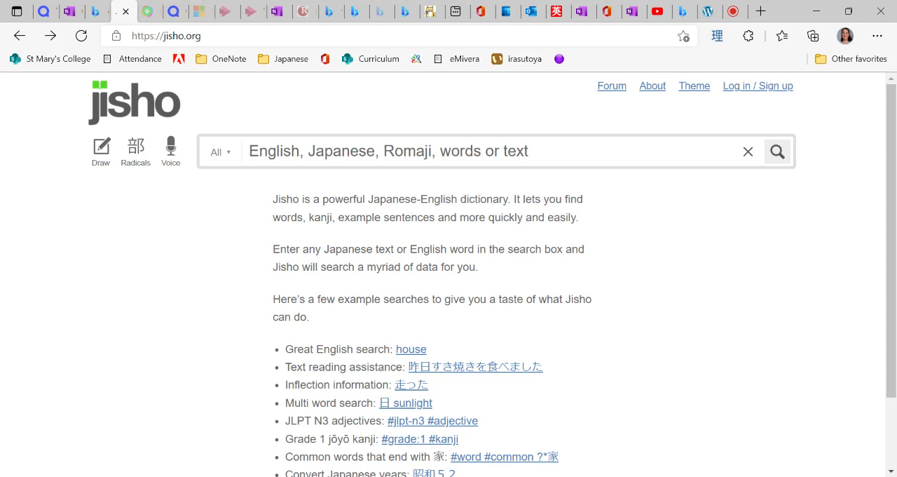
- Search for 'ikimasu' and scroll to the 行く (iku) masu-form entry
{"action": "type", "text": "ikimasu"}
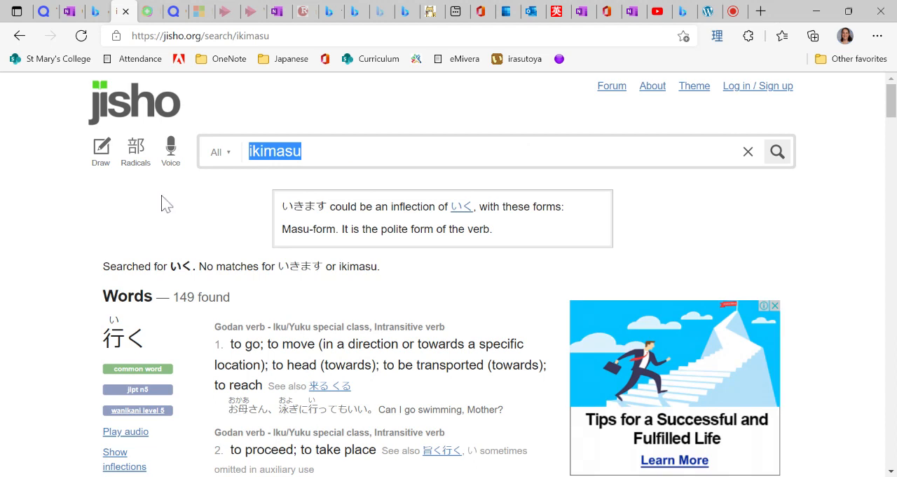
{"action": "mouse_move", "coordinate": [288, 160]}
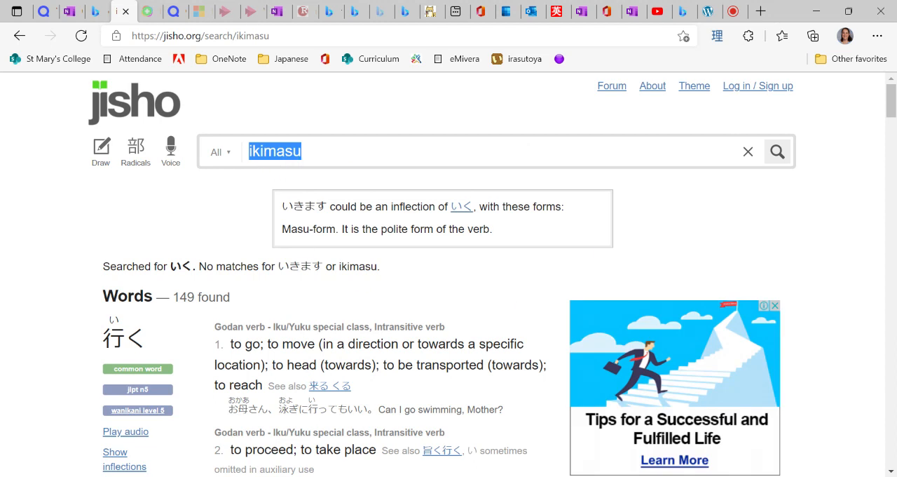
{"action": "mouse_move", "coordinate": [412, 210]}
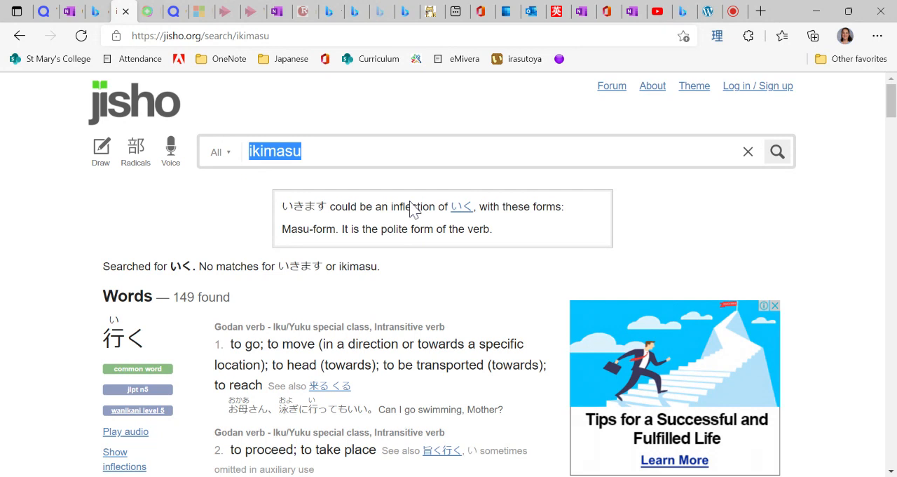
{"action": "mouse_move", "coordinate": [462, 207]}
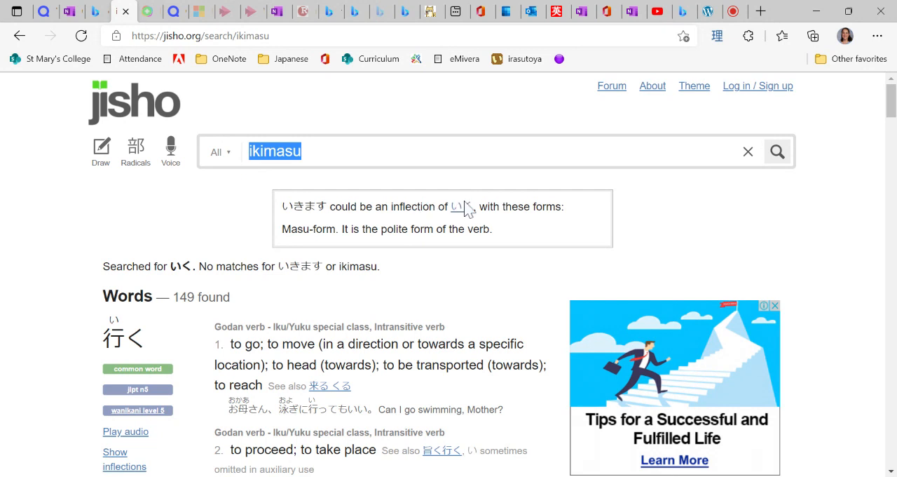
{"action": "mouse_move", "coordinate": [479, 211]}
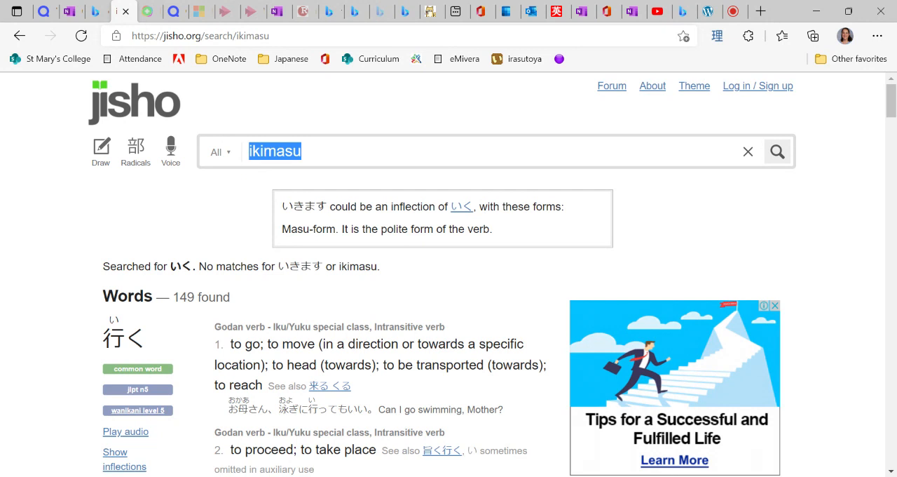
{"action": "mouse_move", "coordinate": [272, 243]}
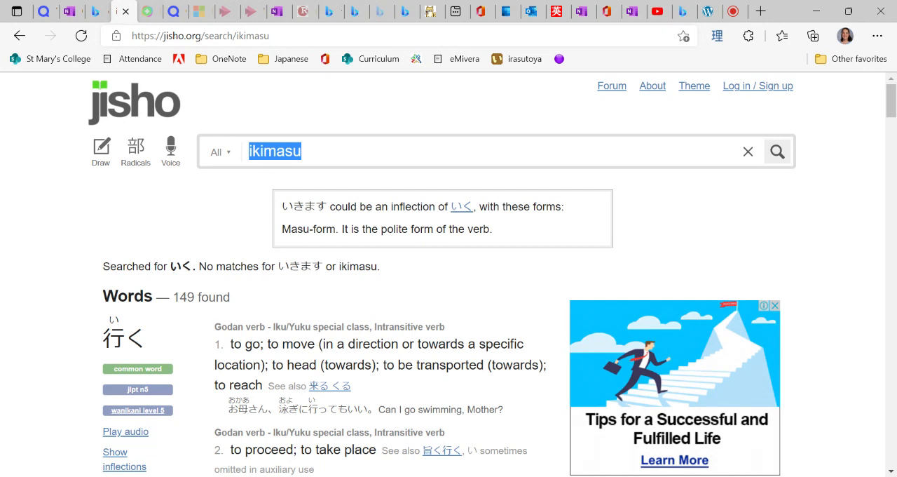
{"action": "mouse_move", "coordinate": [106, 350]}
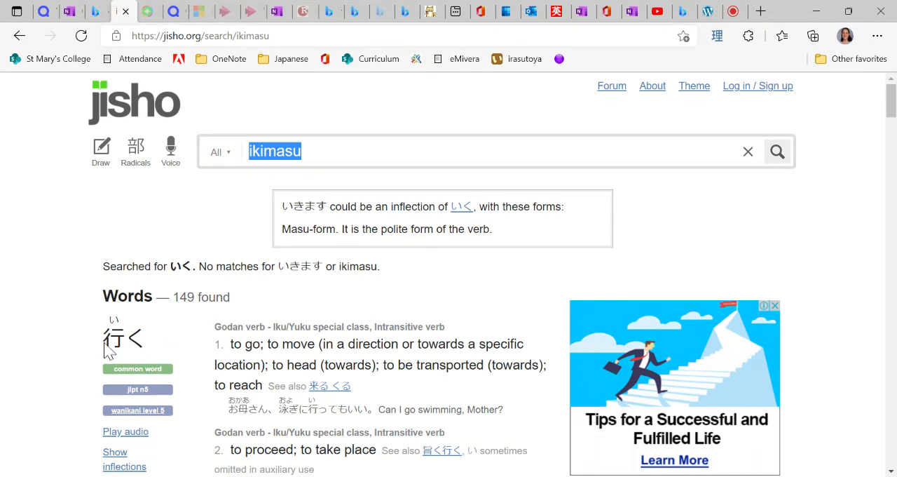
{"action": "scroll", "scroll_direction": "down", "scroll_amount": 3}
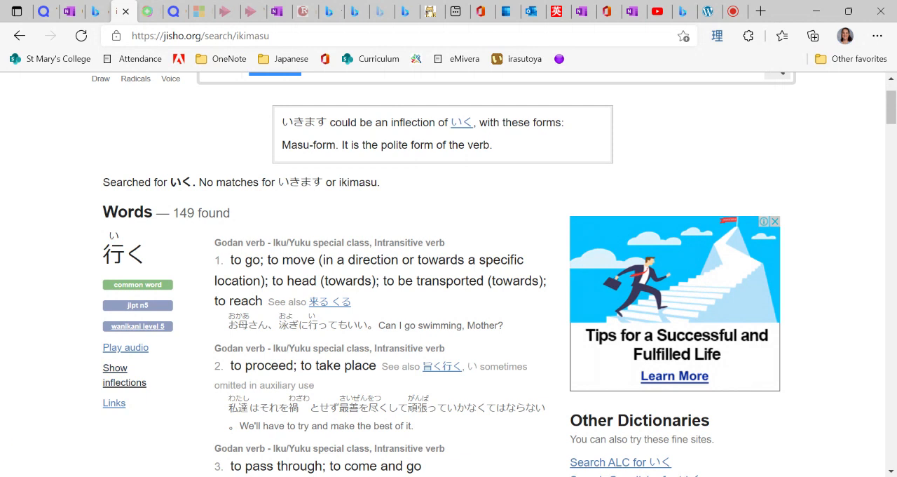
{"action": "left_click", "coordinate": [124, 374]}
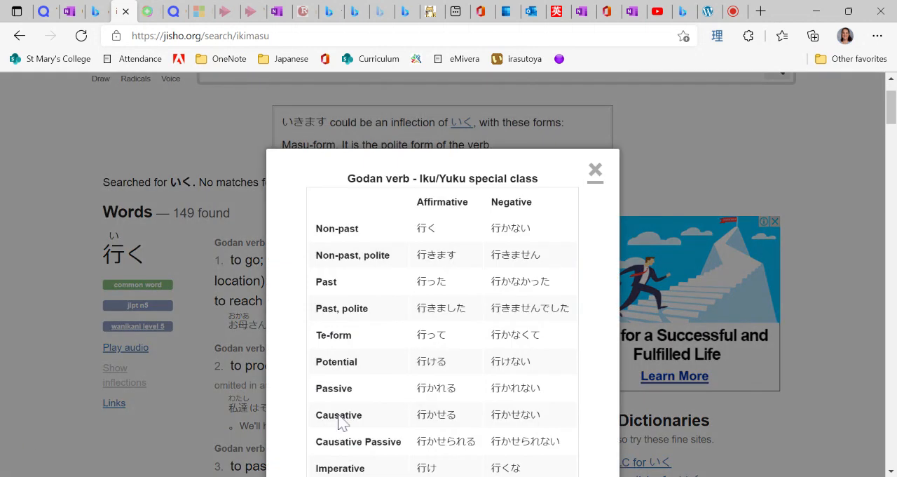
{"action": "scroll", "scroll_direction": "down", "scroll_amount": 3}
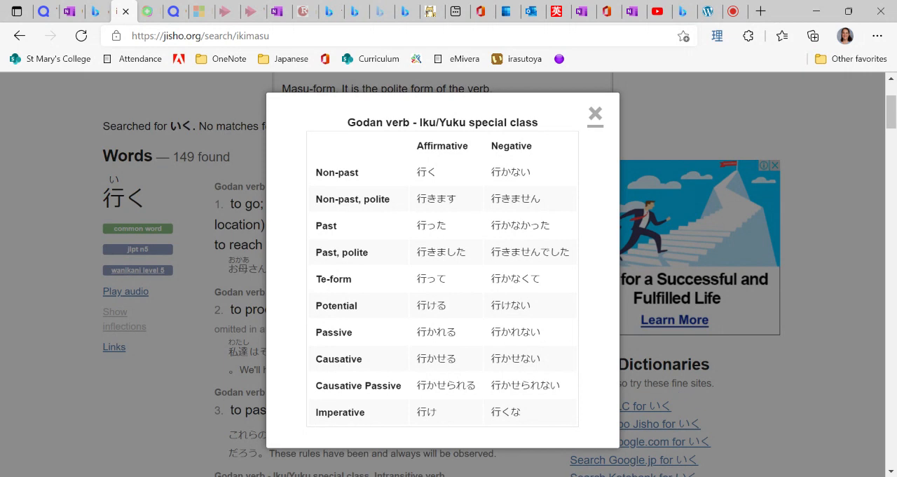
{"action": "mouse_move", "coordinate": [443, 214]}
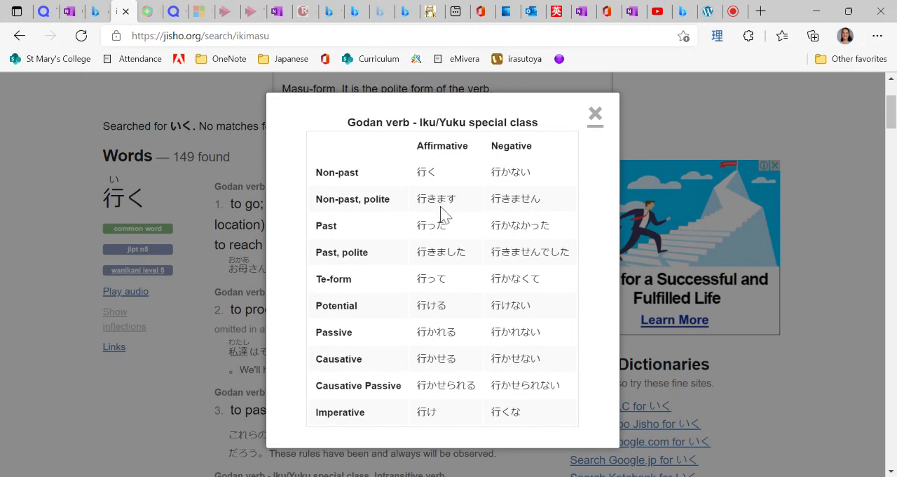
{"action": "mouse_move", "coordinate": [456, 237]}
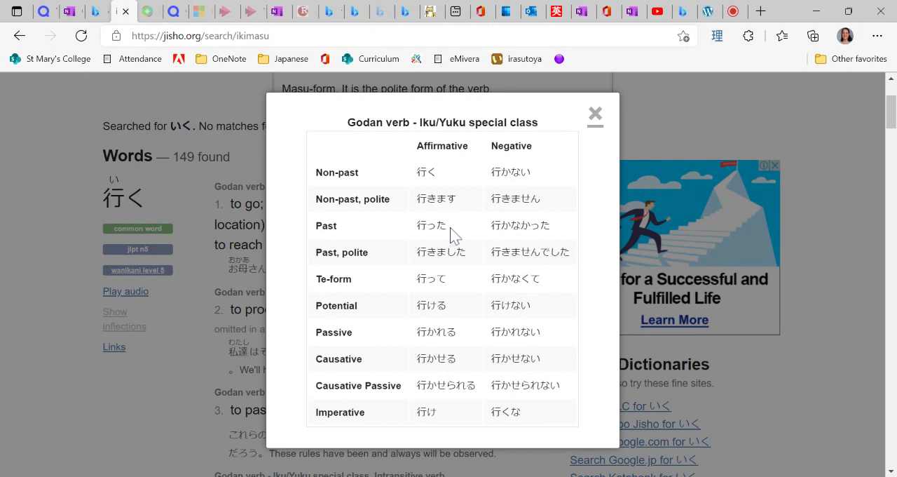
{"action": "mouse_move", "coordinate": [452, 234]}
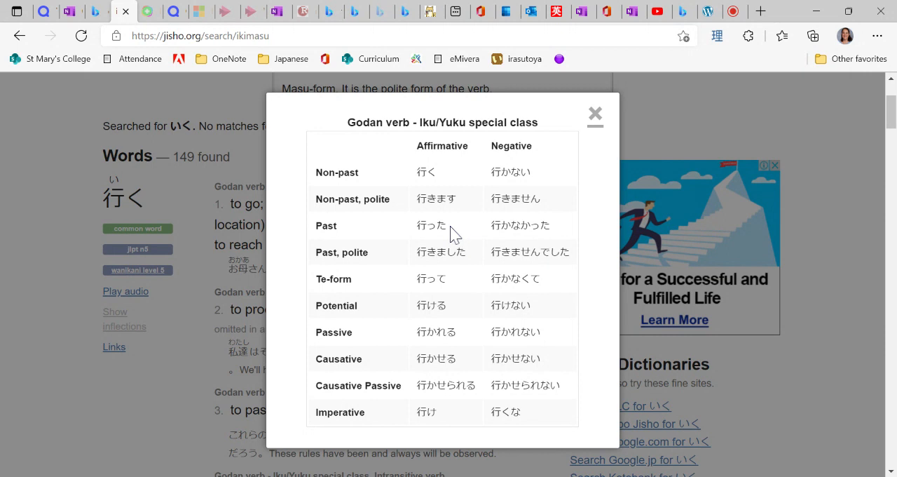
{"action": "mouse_move", "coordinate": [436, 240]}
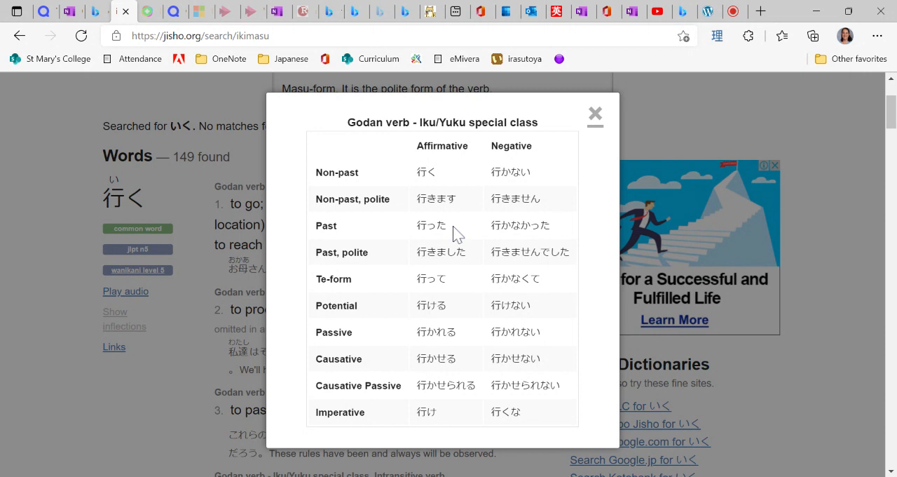
{"action": "mouse_move", "coordinate": [622, 231]}
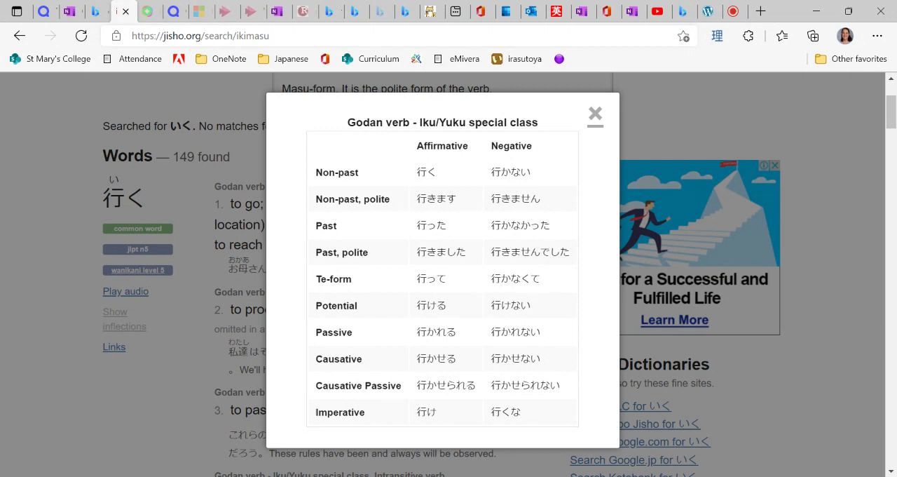
{"action": "scroll", "scroll_direction": "down", "scroll_amount": 3}
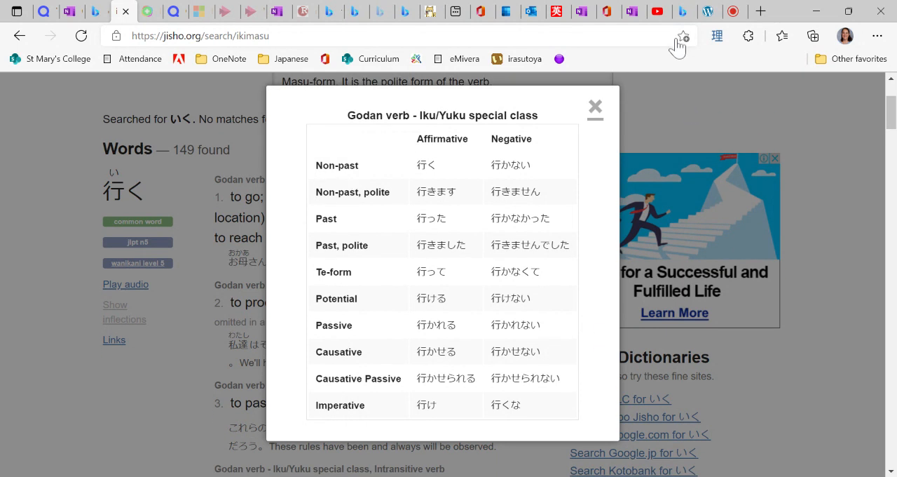
{"action": "left_click", "coordinate": [594, 107]}
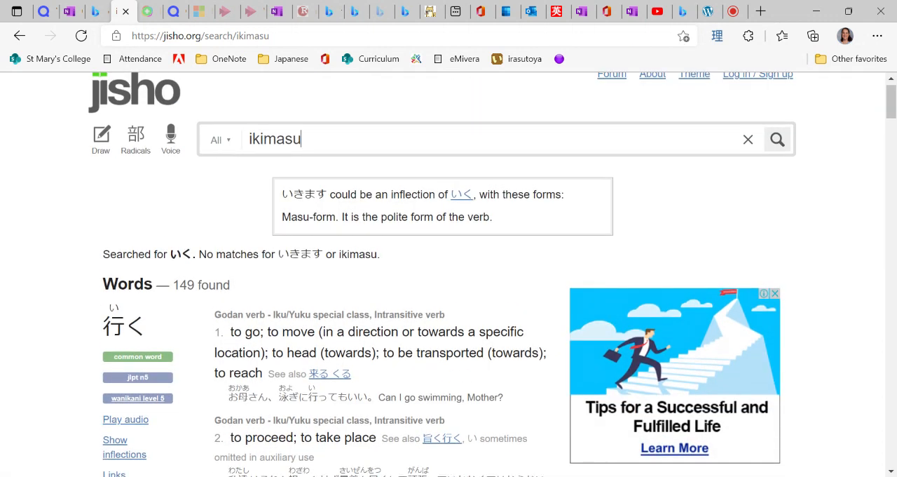
- Replace the query with the sentence 電車で行きます and search for it
{"action": "key", "text": "BackSpace"}
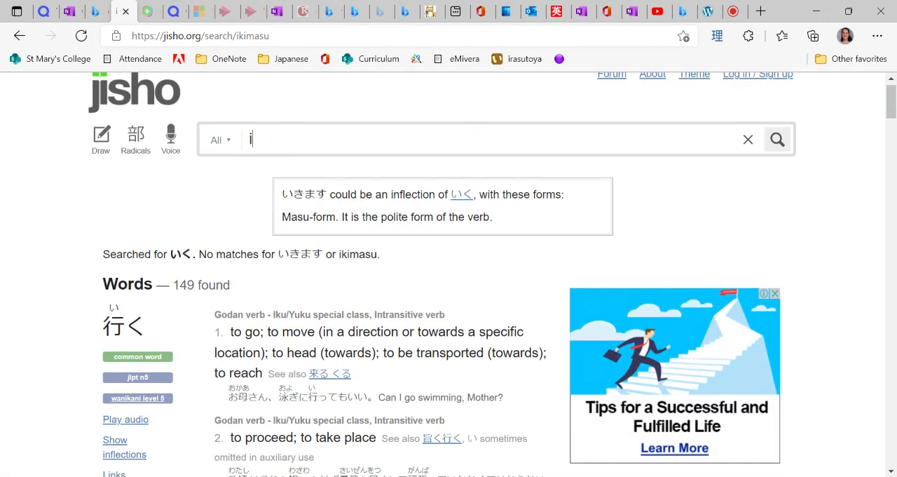
{"action": "type", "text": "電車で行きます"}
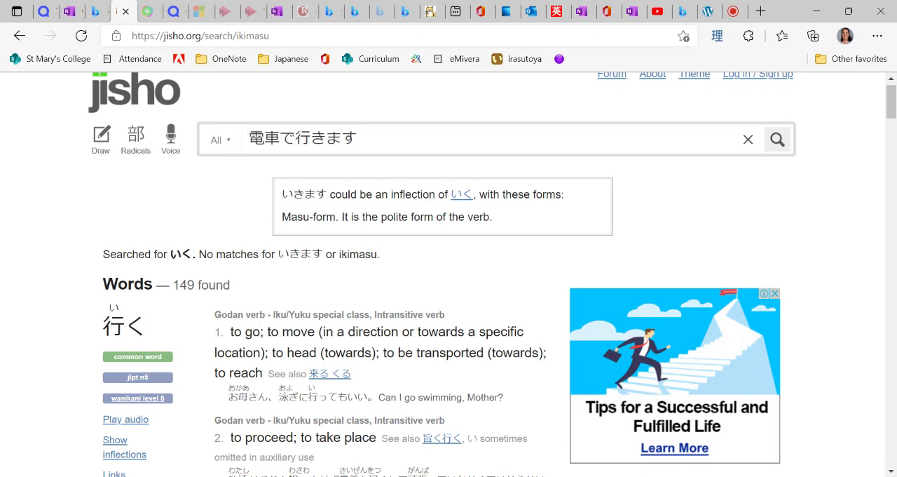
{"action": "left_click", "coordinate": [81, 35]}
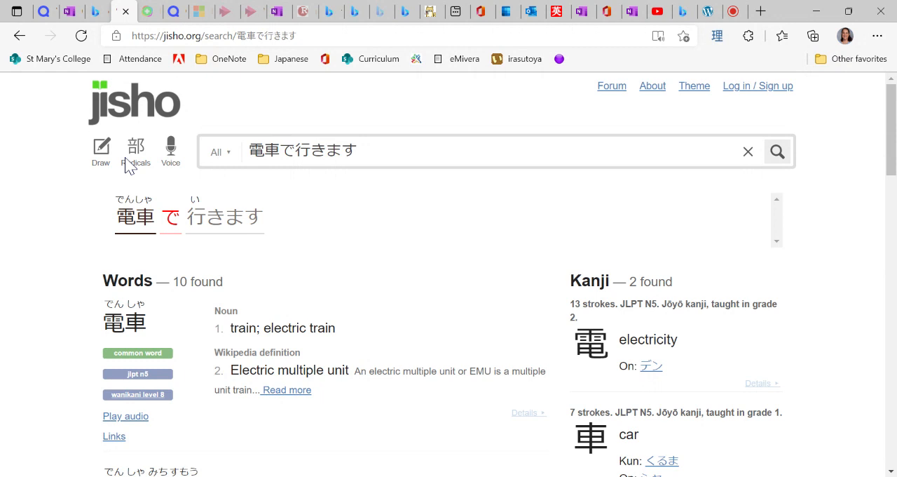
{"action": "mouse_move", "coordinate": [129, 166]}
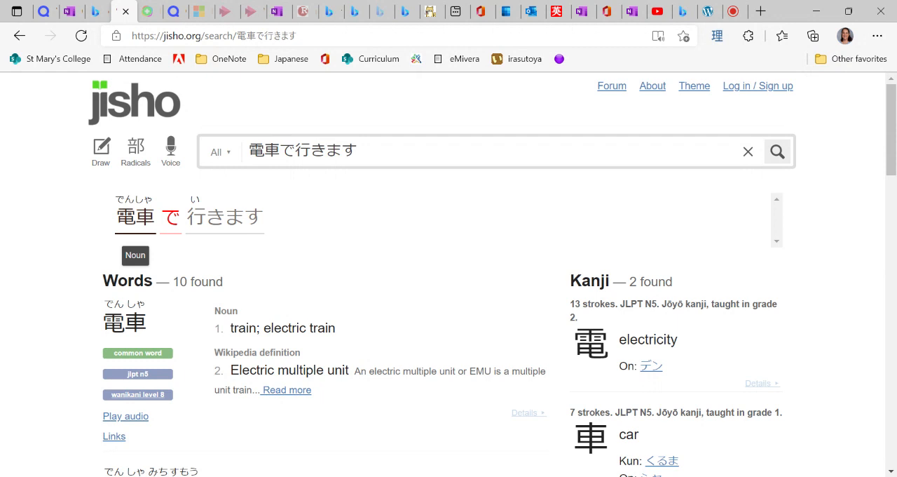
{"action": "mouse_move", "coordinate": [170, 216]}
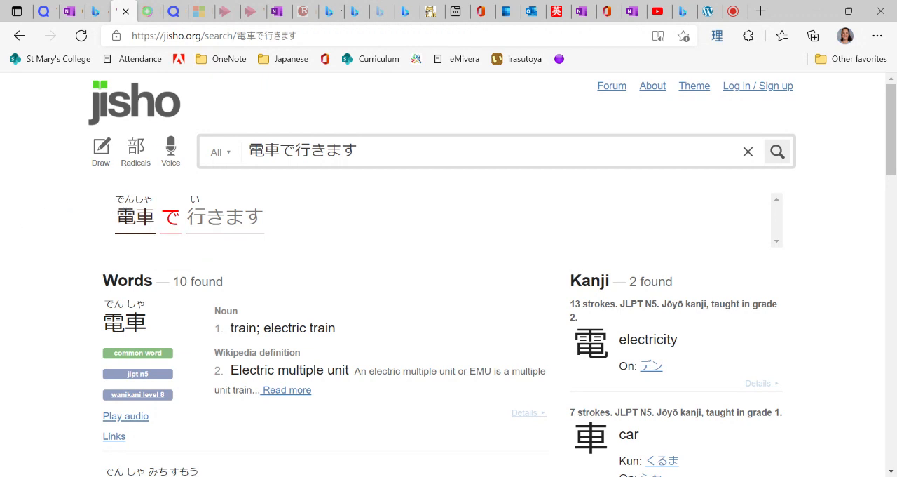
{"action": "mouse_move", "coordinate": [225, 217]}
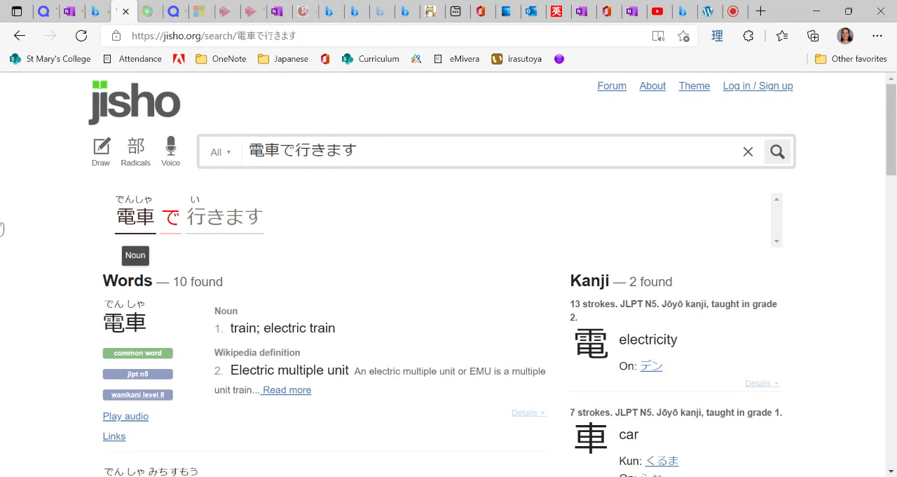
{"action": "mouse_move", "coordinate": [224, 217]}
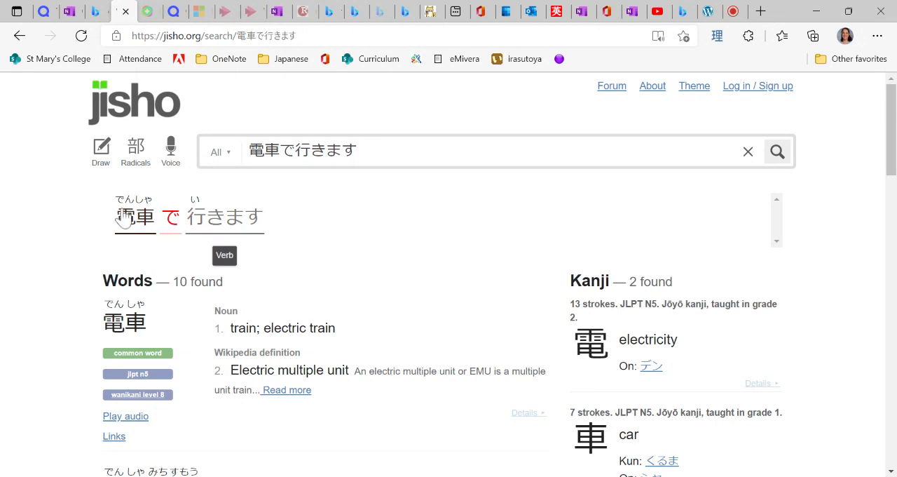
{"action": "mouse_move", "coordinate": [202, 181]}
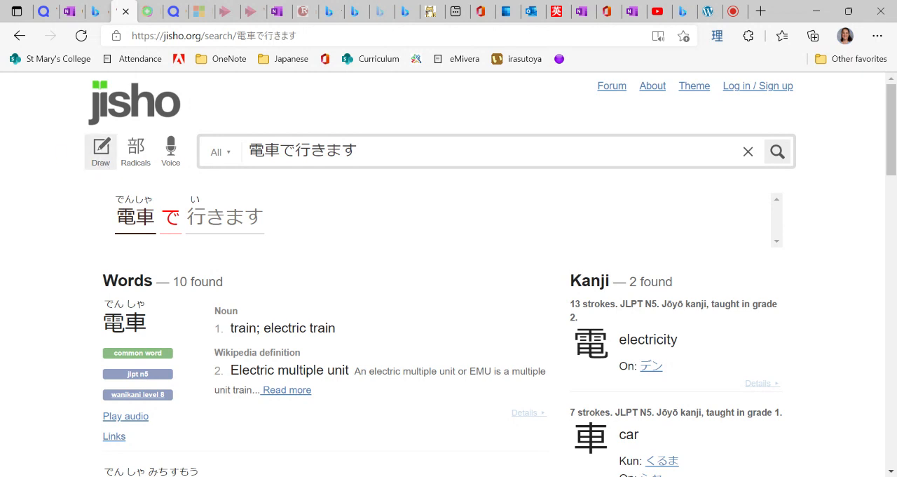
- Clear the old sentence and handwrite the three strokes of 川 in the Draw pad
{"action": "left_click", "coordinate": [100, 148]}
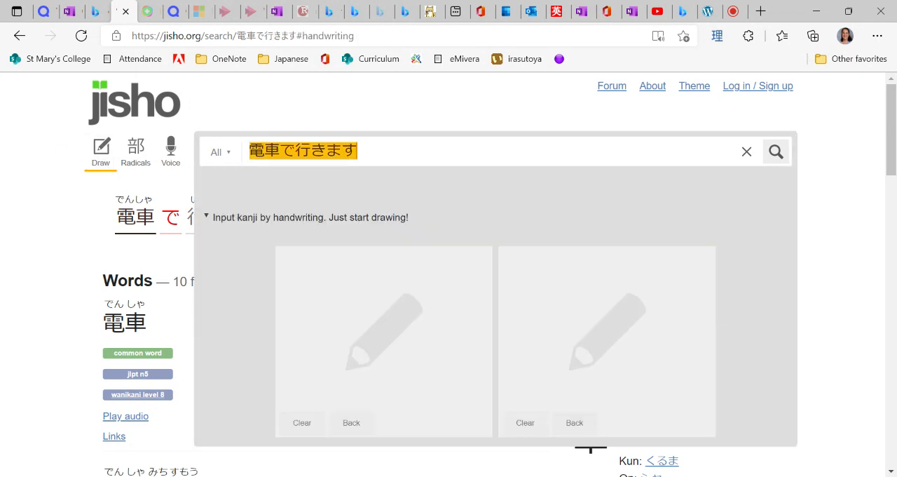
{"action": "left_click", "coordinate": [746, 151]}
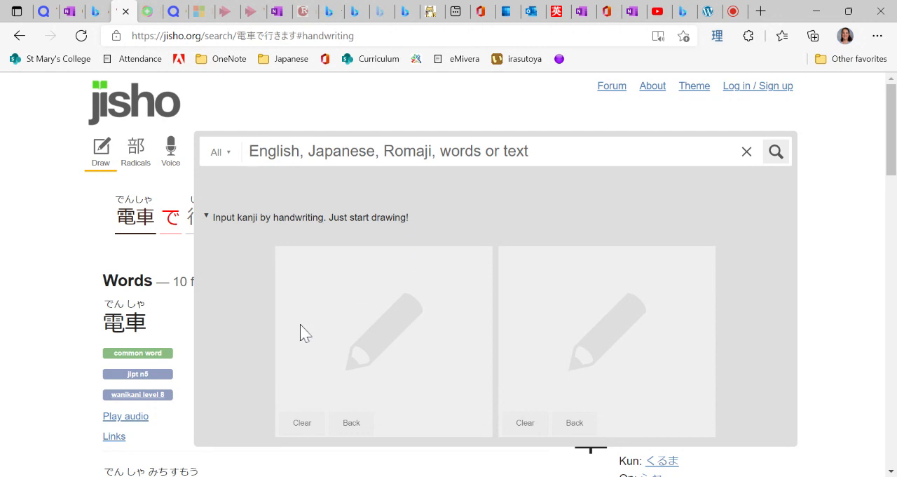
{"action": "left_click_drag", "start_coordinate": [349, 305], "coordinate": [316, 379]}
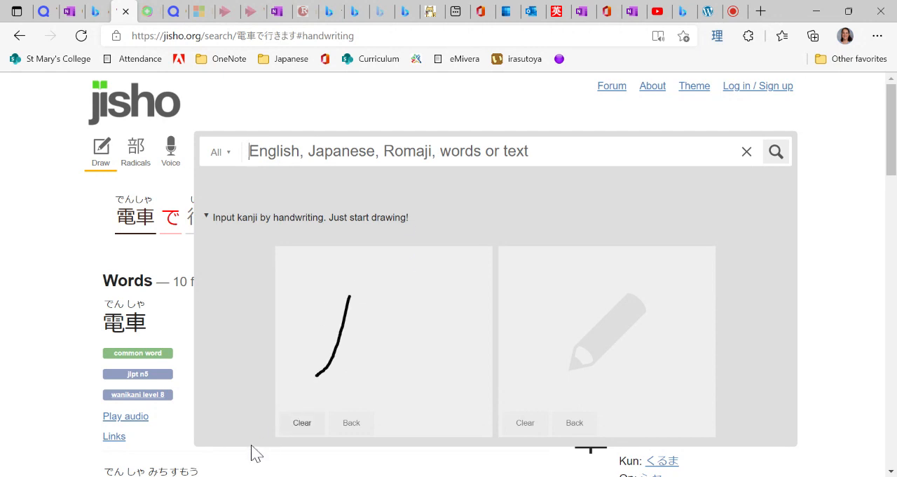
{"action": "left_click_drag", "start_coordinate": [367, 301], "coordinate": [366, 393]}
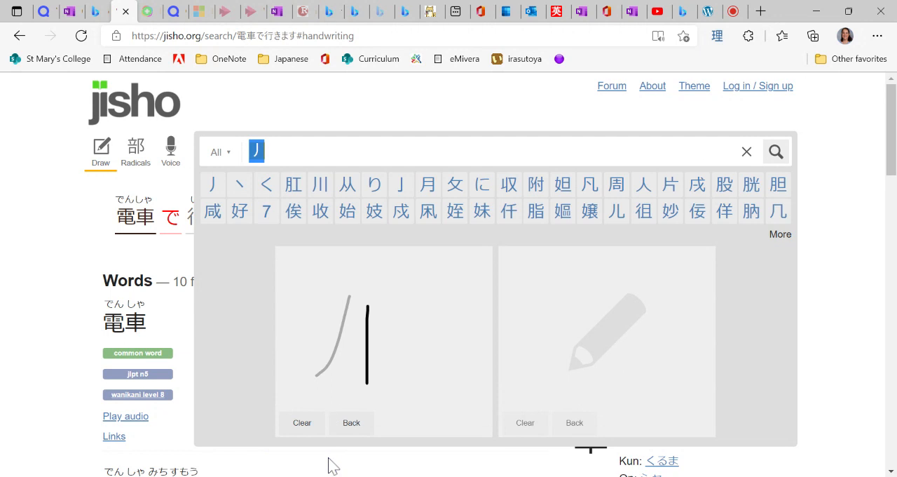
{"action": "left_click_drag", "start_coordinate": [366, 301], "coordinate": [366, 384]}
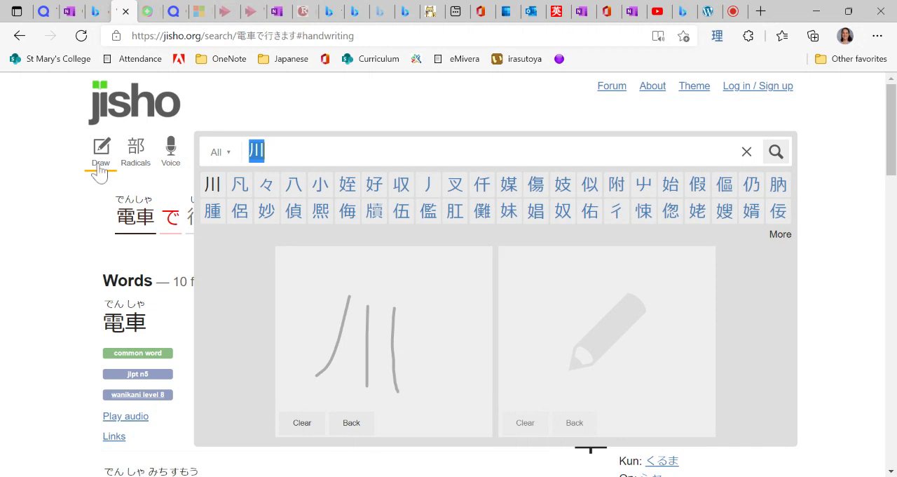
{"action": "mouse_move", "coordinate": [101, 174]}
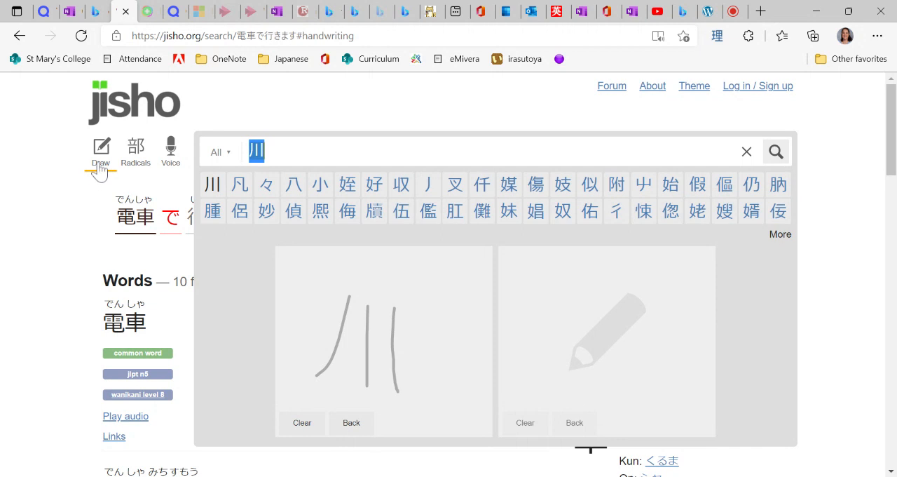
- Look up the recognised kanji 川, then open Radicals with an empty query
{"action": "left_click", "coordinate": [302, 422]}
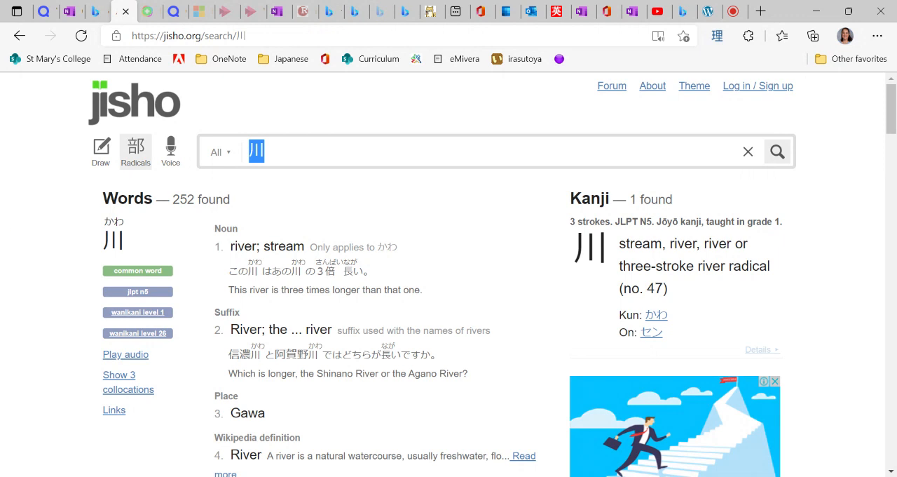
{"action": "left_click", "coordinate": [136, 152]}
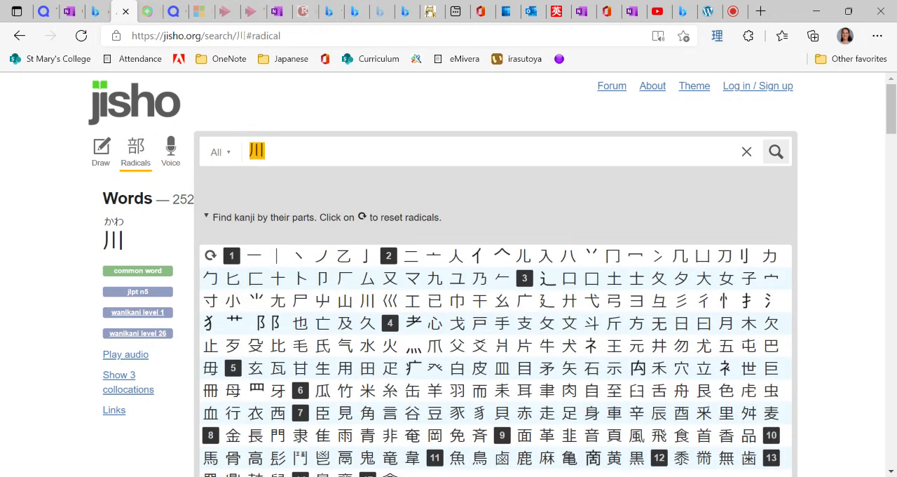
{"action": "left_click", "coordinate": [746, 151]}
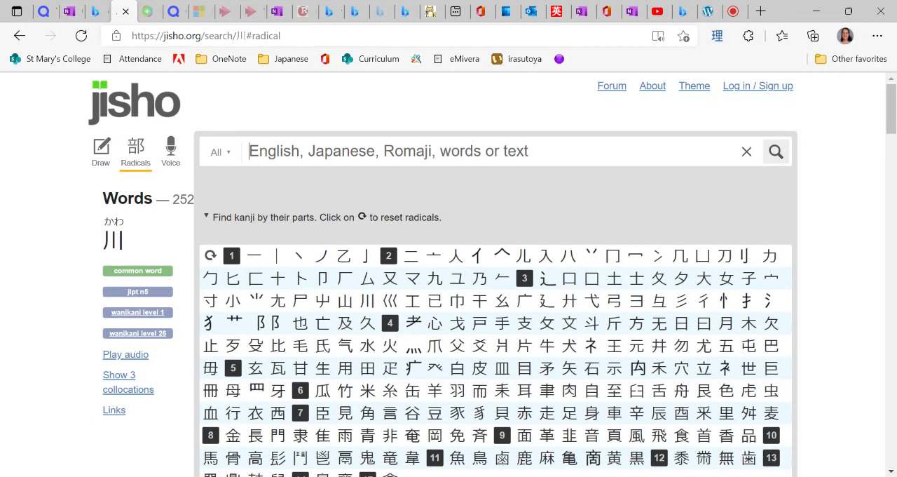